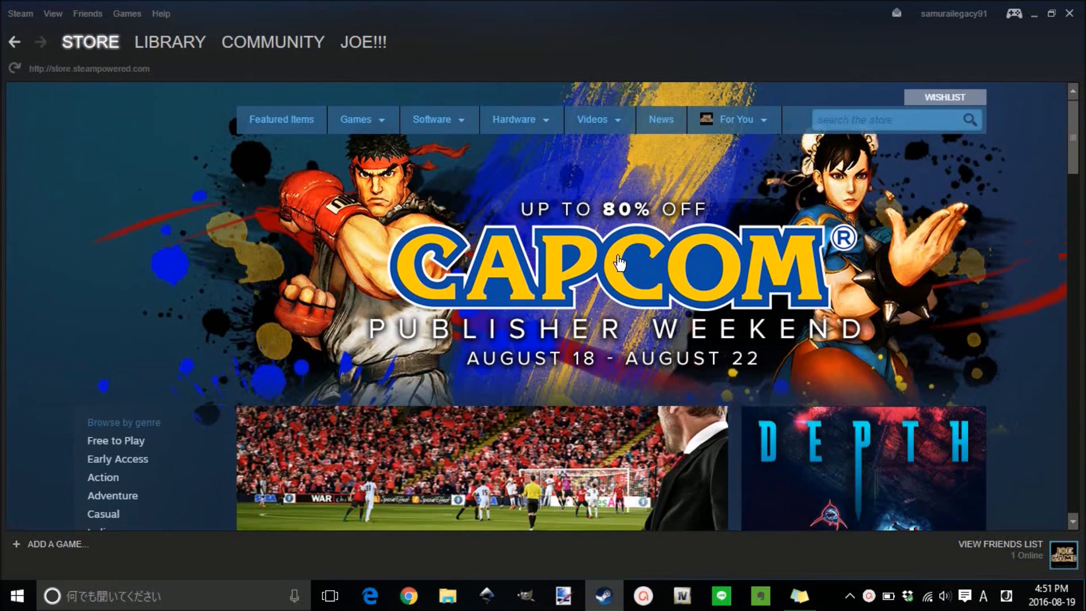
# - Add Space Pilgrim Episode IV: Sol to the cart from its store page
pyautogui.scroll(-3)
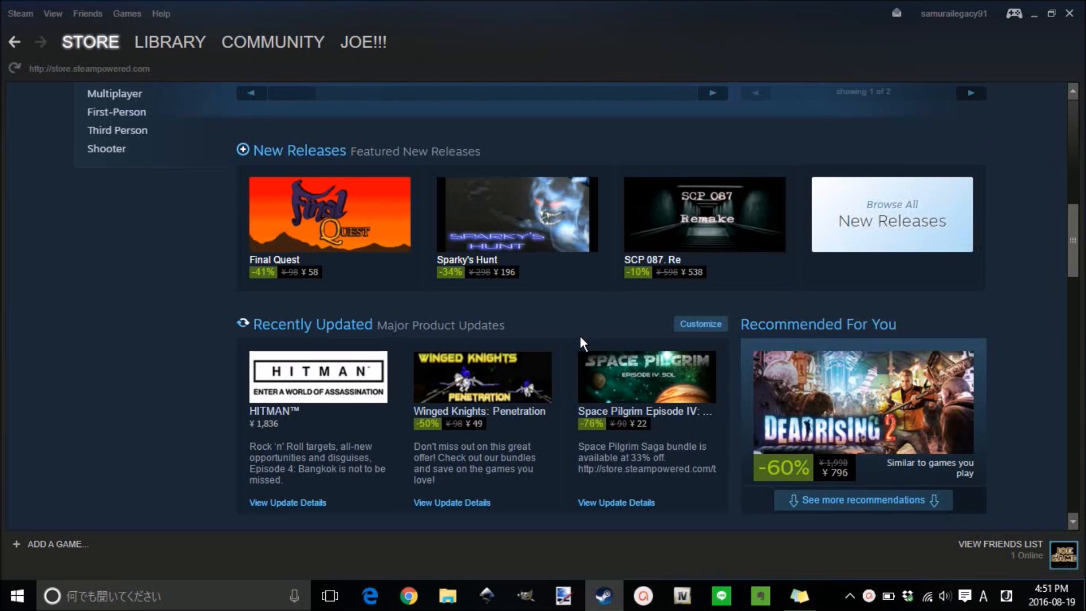
pyautogui.scroll(-3)
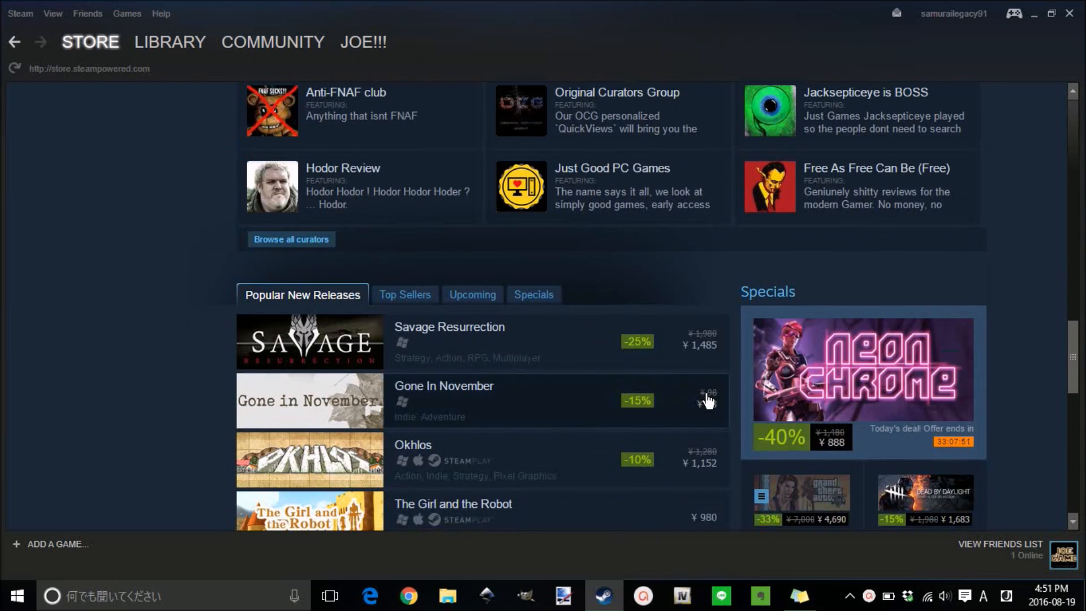
pyautogui.scroll(-3)
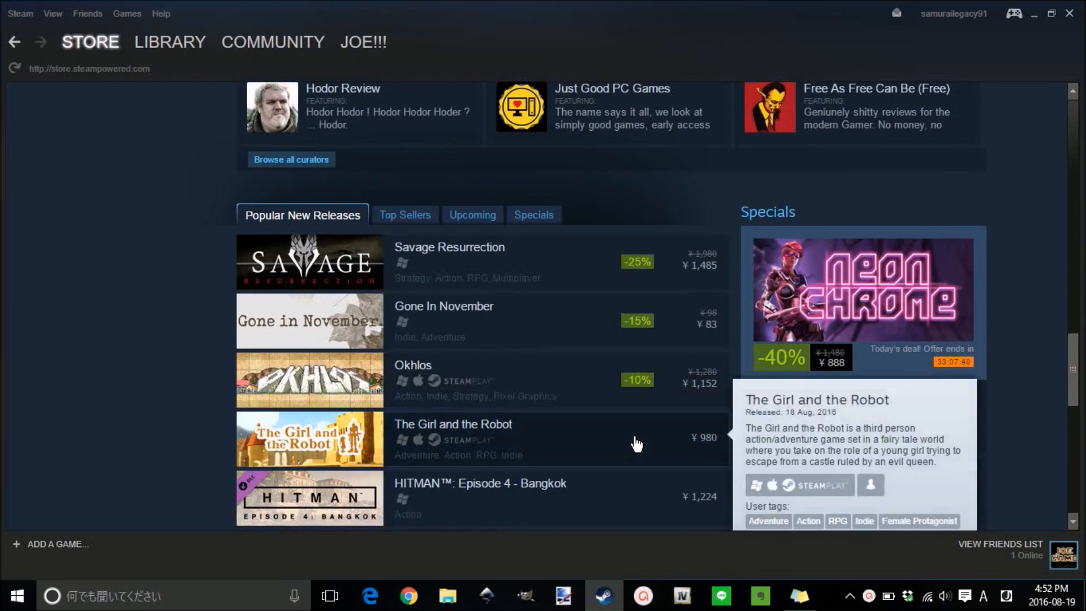
pyautogui.moveTo(620, 487)
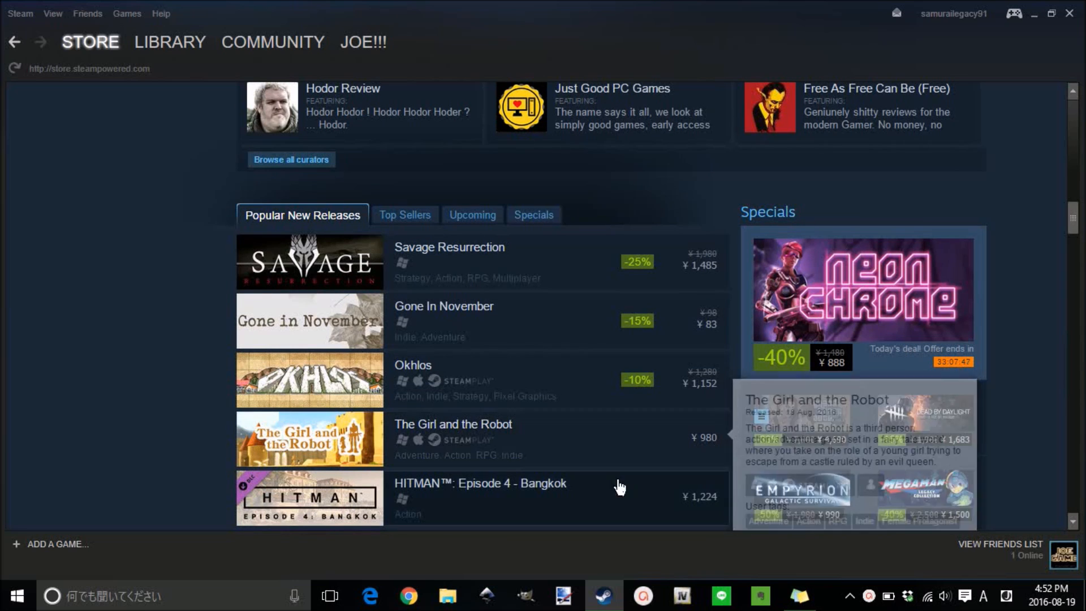
pyautogui.moveTo(603, 428)
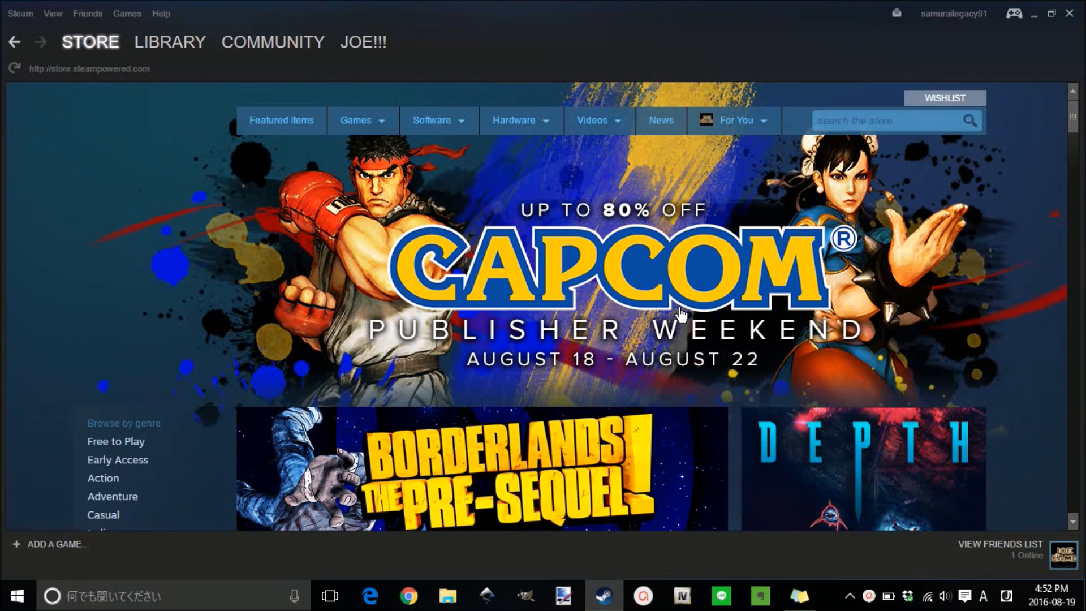
pyautogui.moveTo(761, 203)
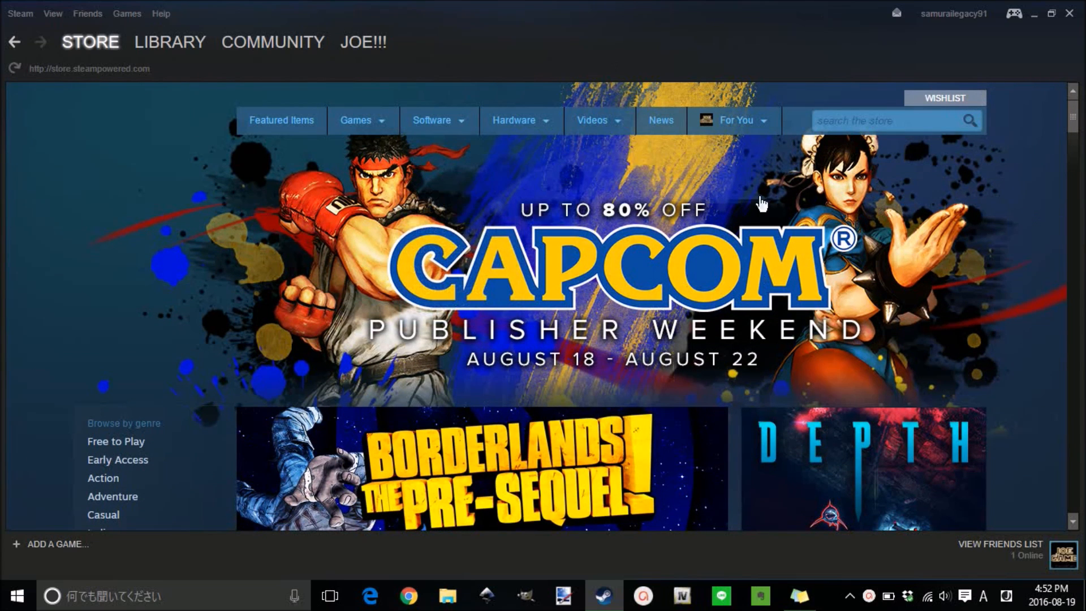
pyautogui.moveTo(845, 170)
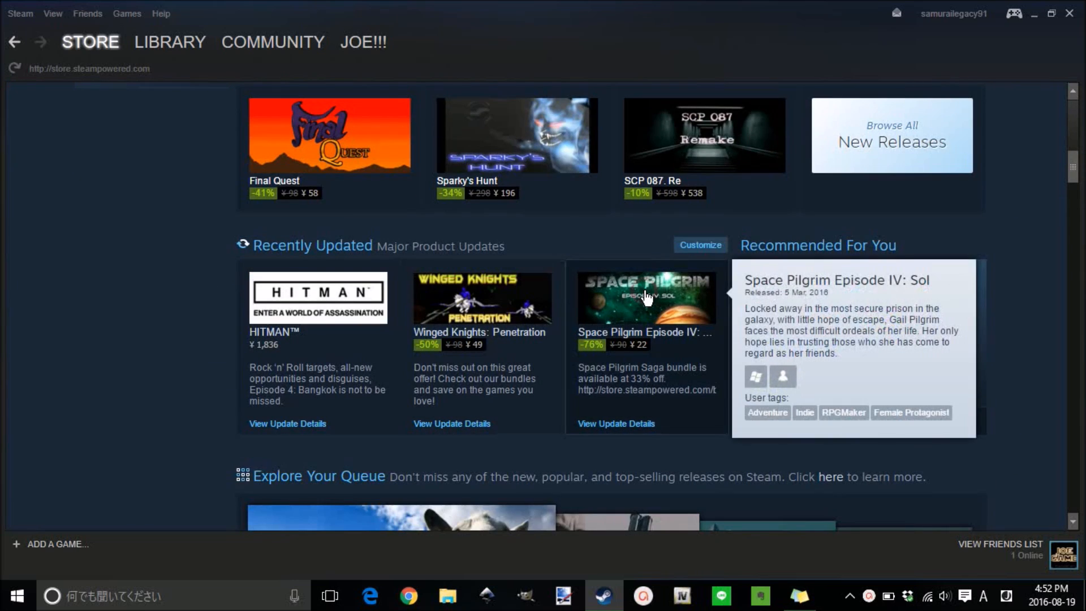
pyautogui.click(643, 297)
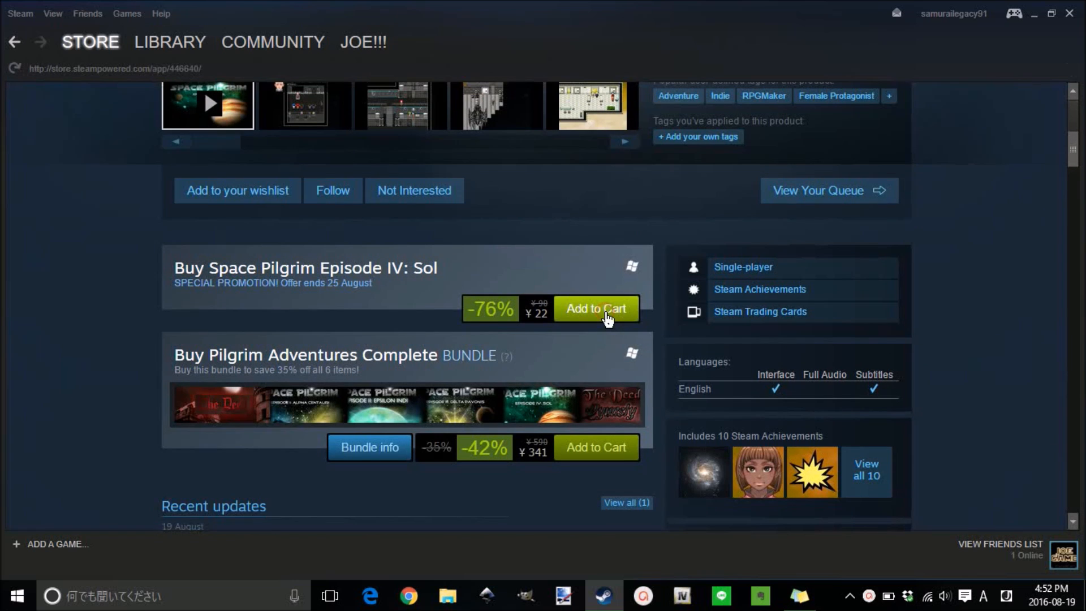
pyautogui.click(594, 308)
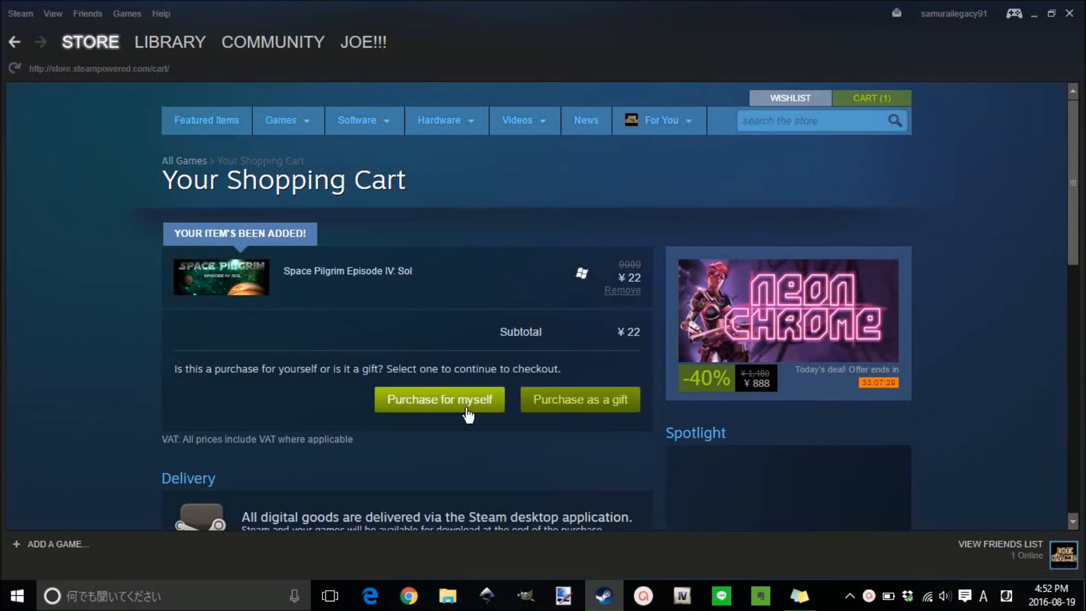
# - Check out as a purchase for myself with Konbini payment and accept the Degica terms
pyautogui.click(438, 399)
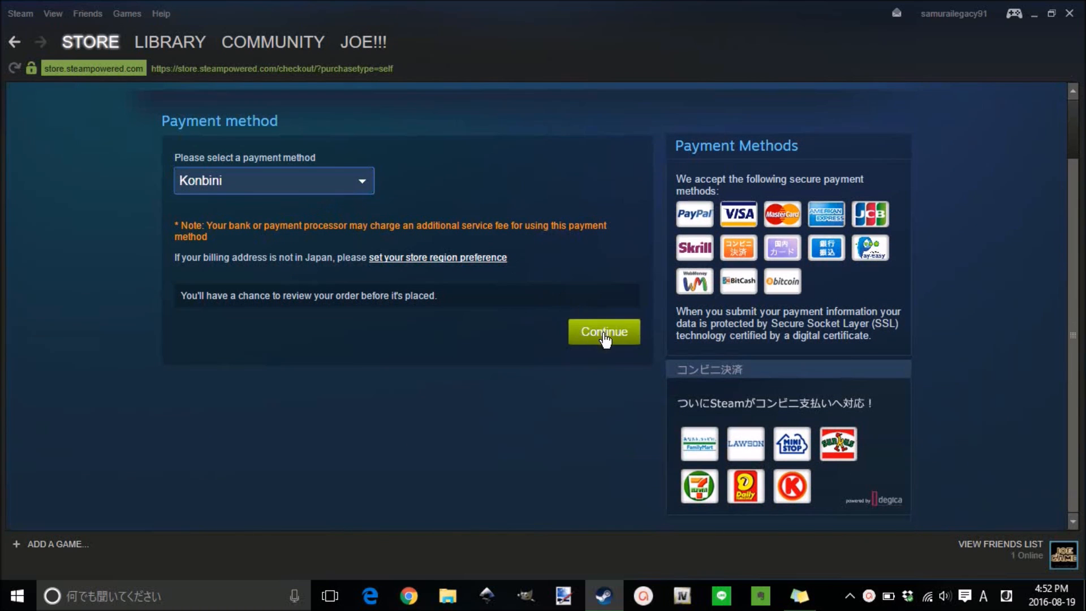
pyautogui.click(603, 332)
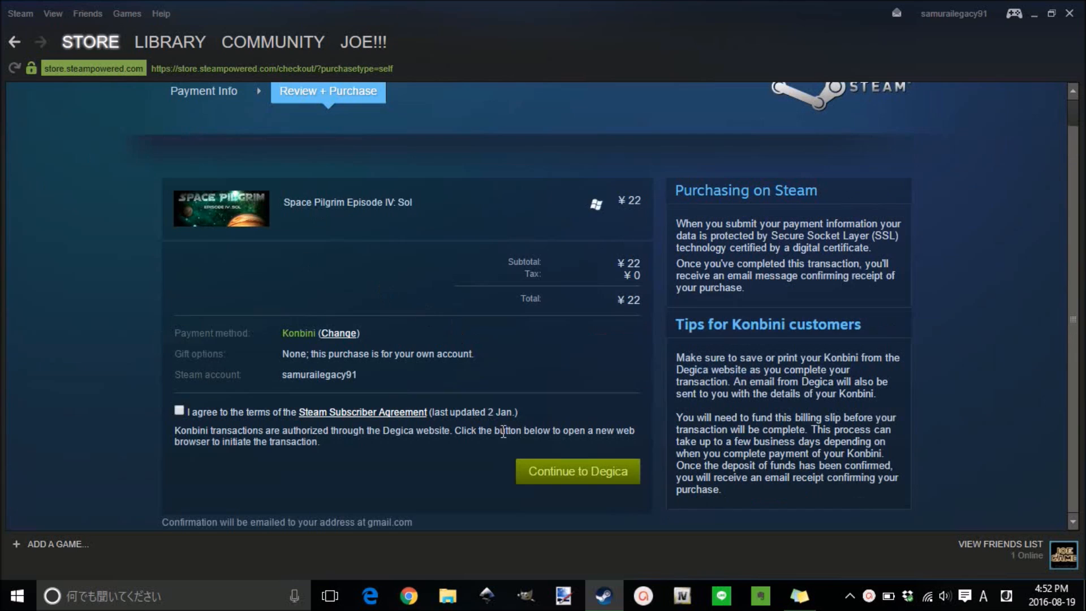
pyautogui.click(577, 470)
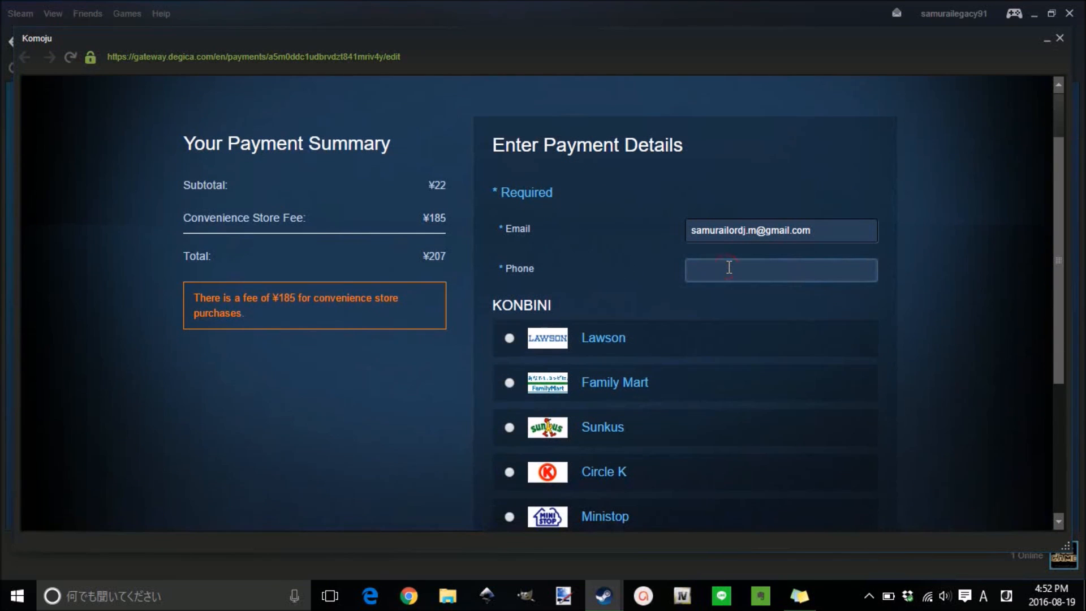
# - Submit the Degica form with phone 080777 at Lawson, leaving the purchase pending, and return to the store
pyautogui.write('080777')
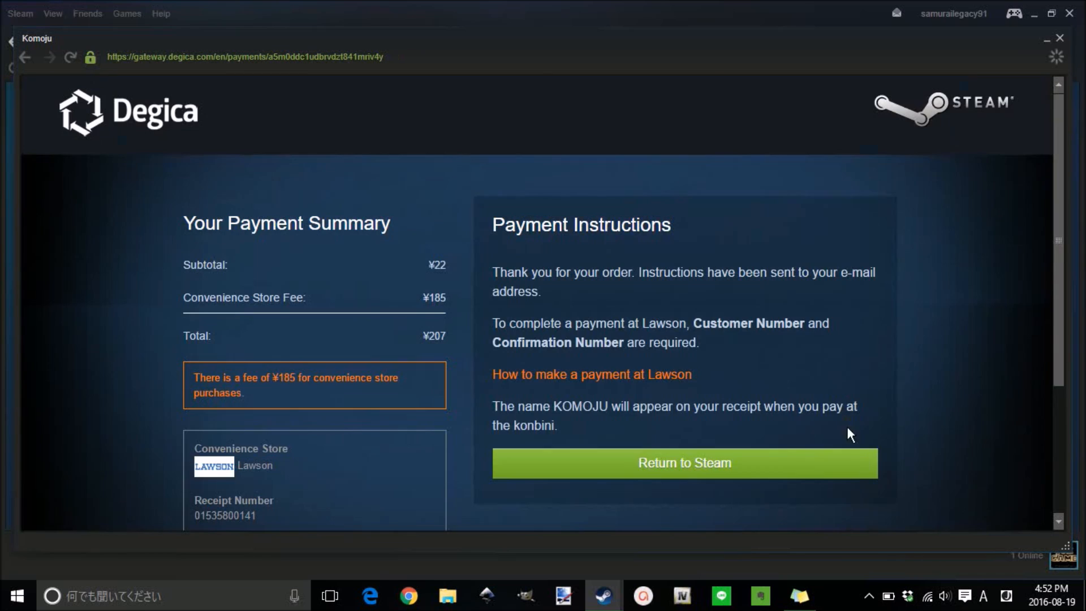
pyautogui.click(683, 463)
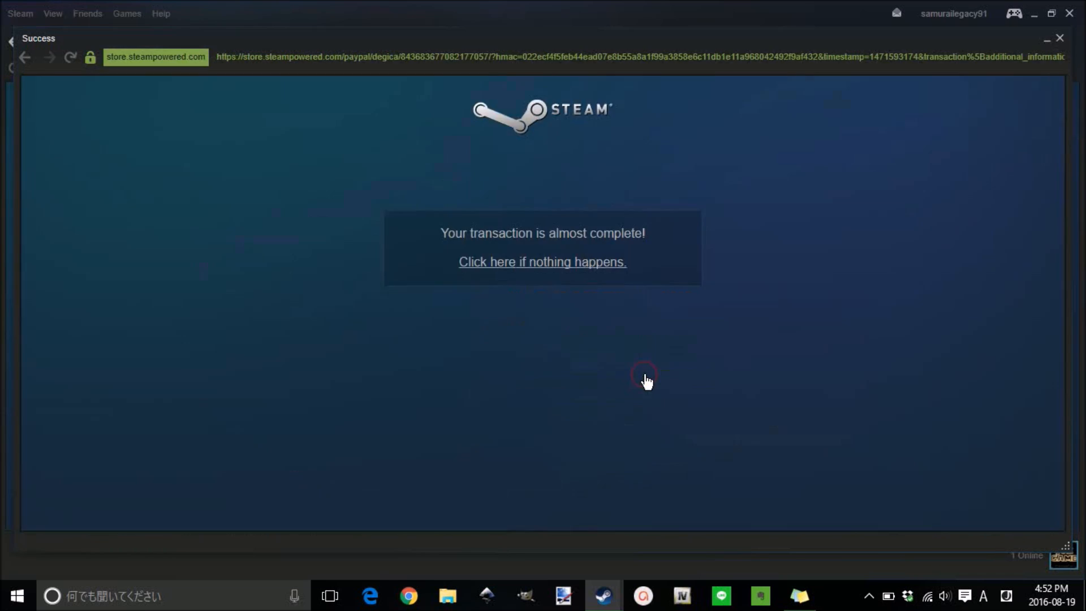
pyautogui.click(542, 262)
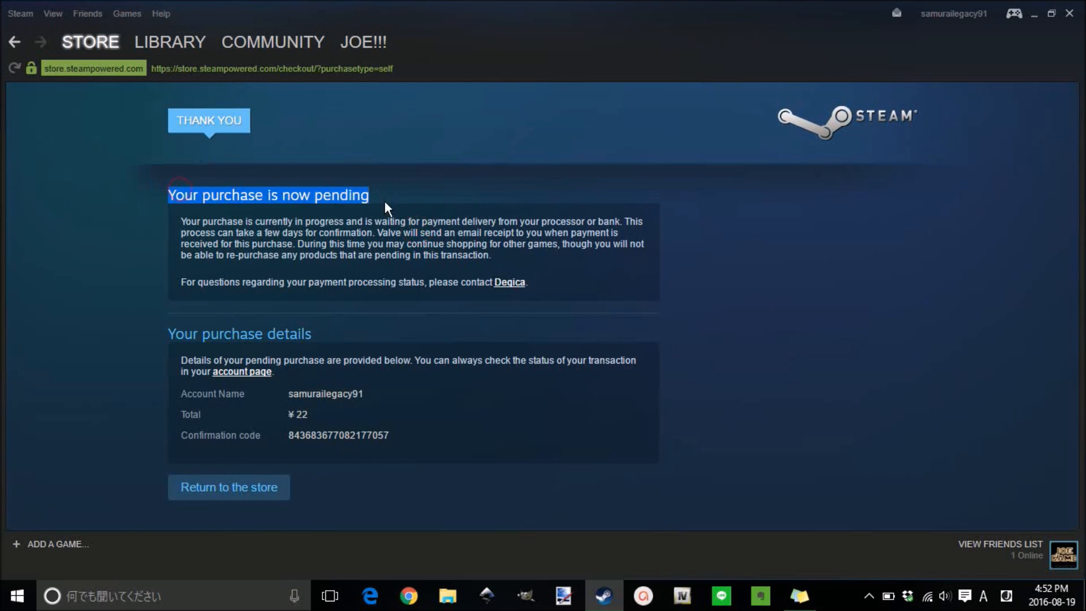
pyautogui.click(91, 42)
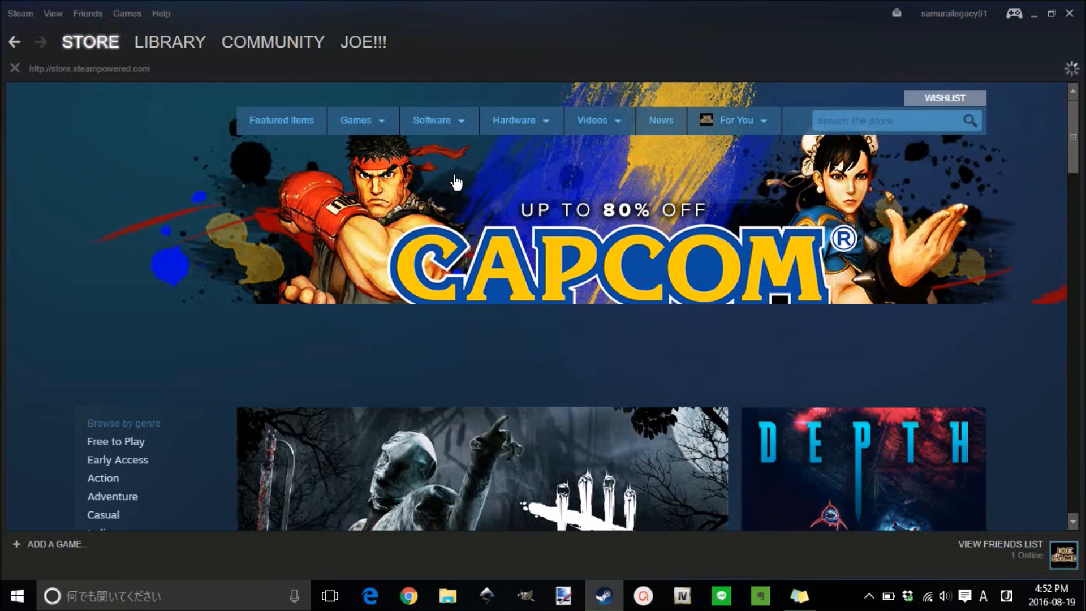
pyautogui.scroll(-3)
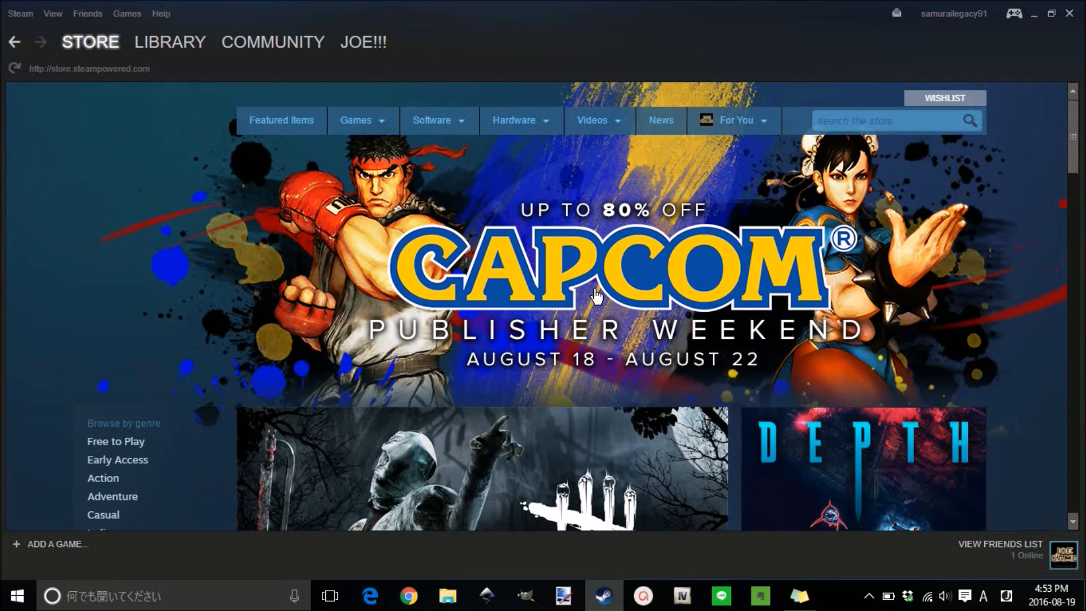
pyautogui.moveTo(668, 26)
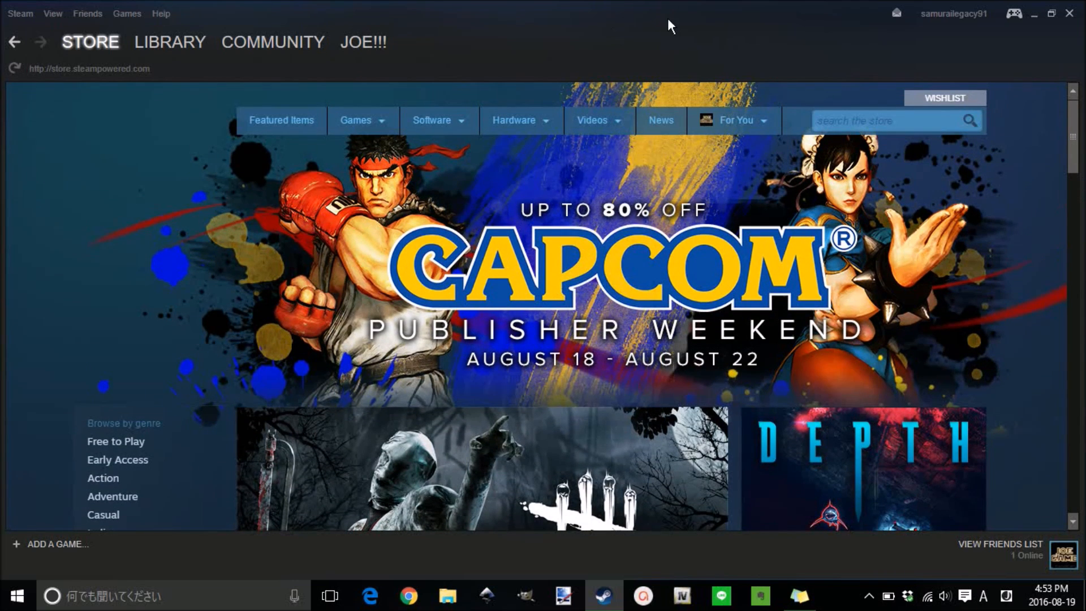
pyautogui.moveTo(859, 94)
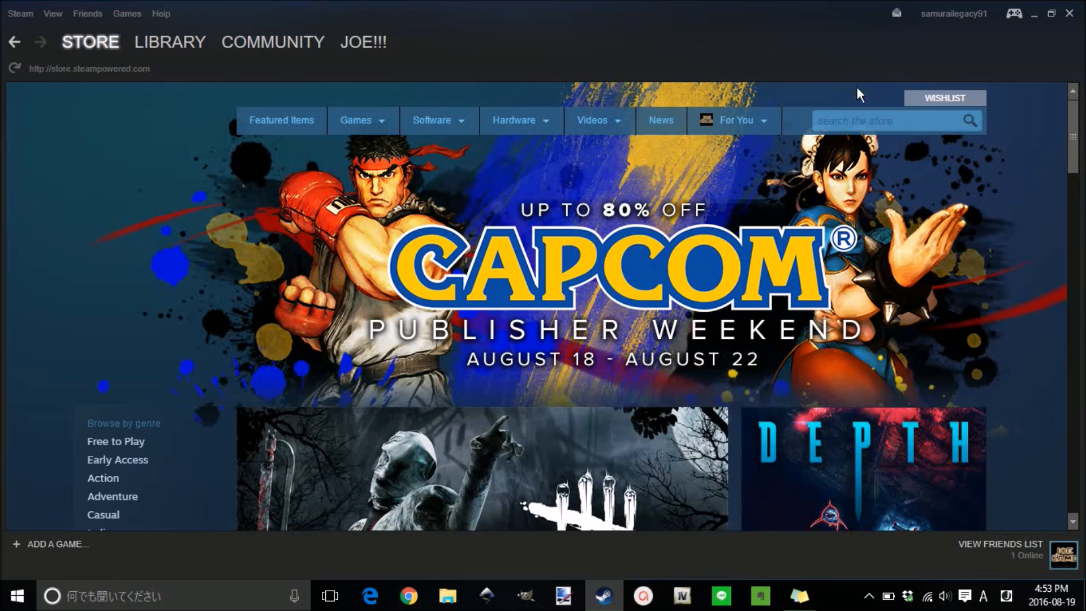
pyautogui.scroll(-3)
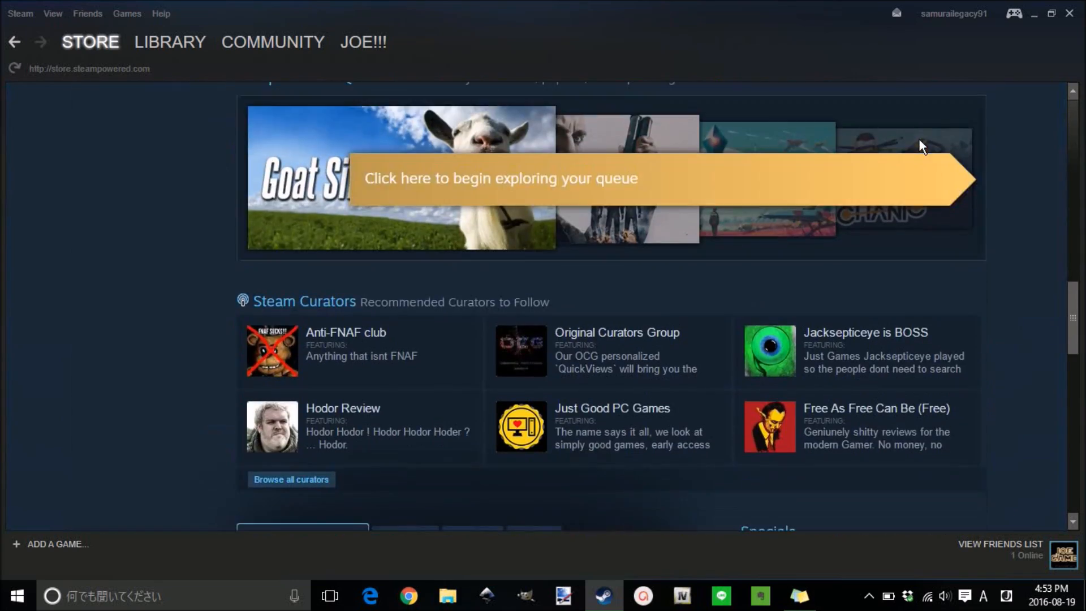
pyautogui.scroll(3)
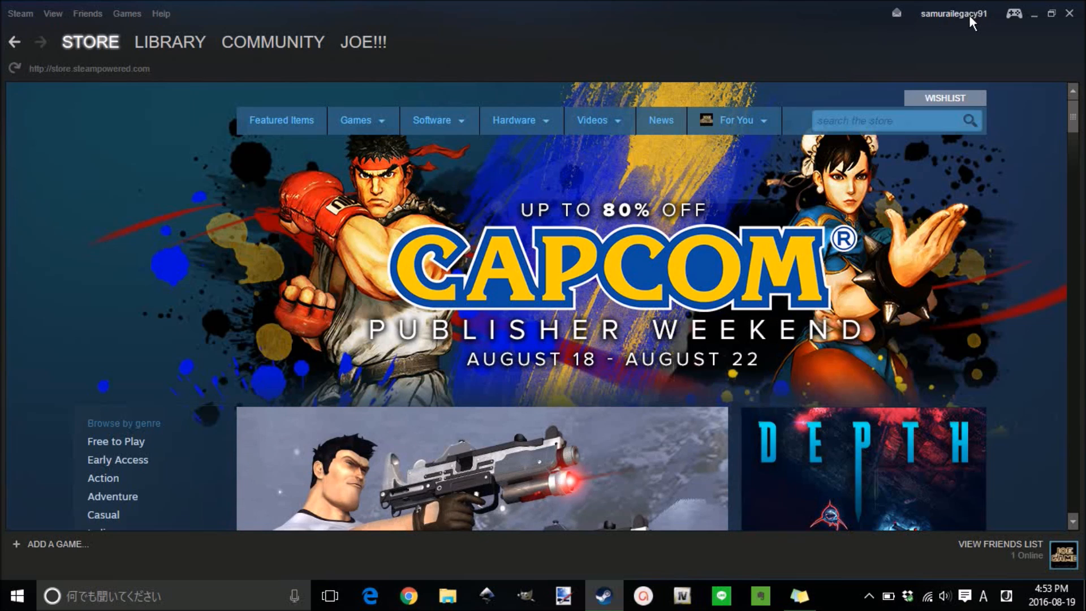
# - Reach the account details page from the account dropdown
pyautogui.click(952, 14)
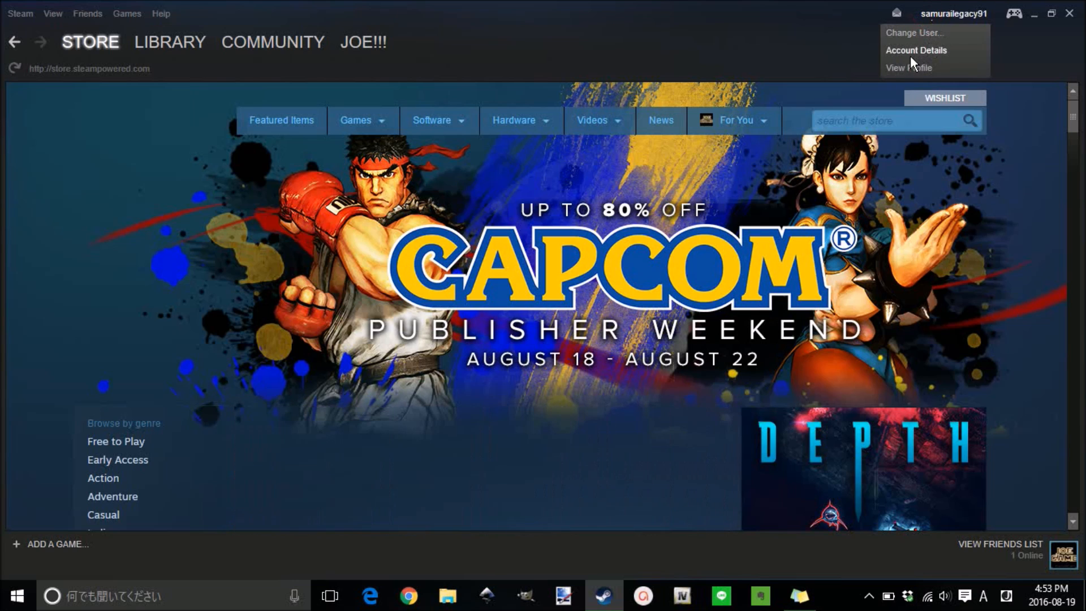
pyautogui.click(915, 49)
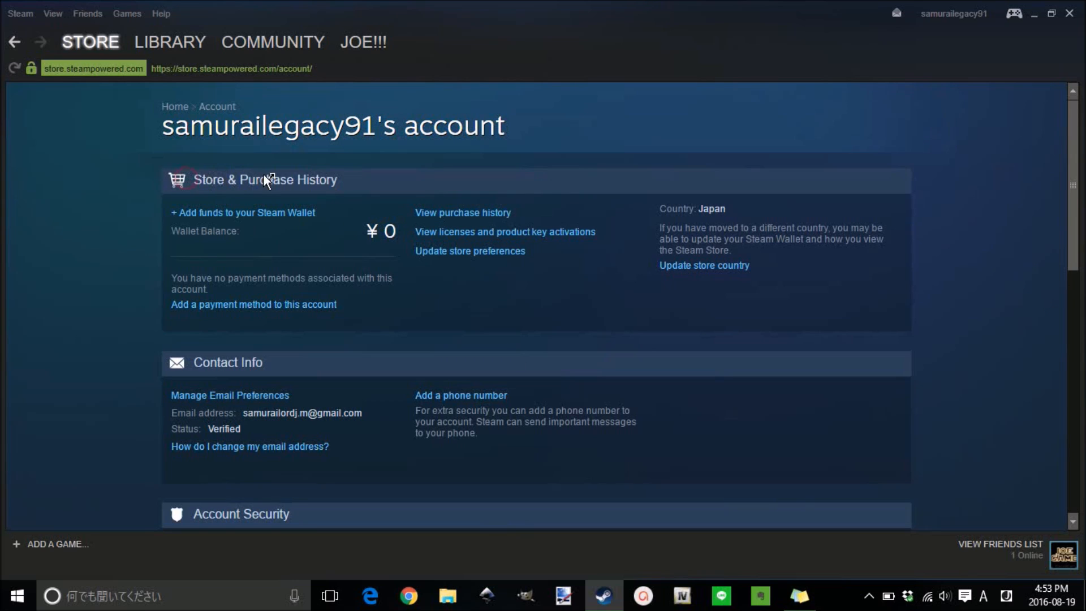
pyautogui.moveTo(281, 179)
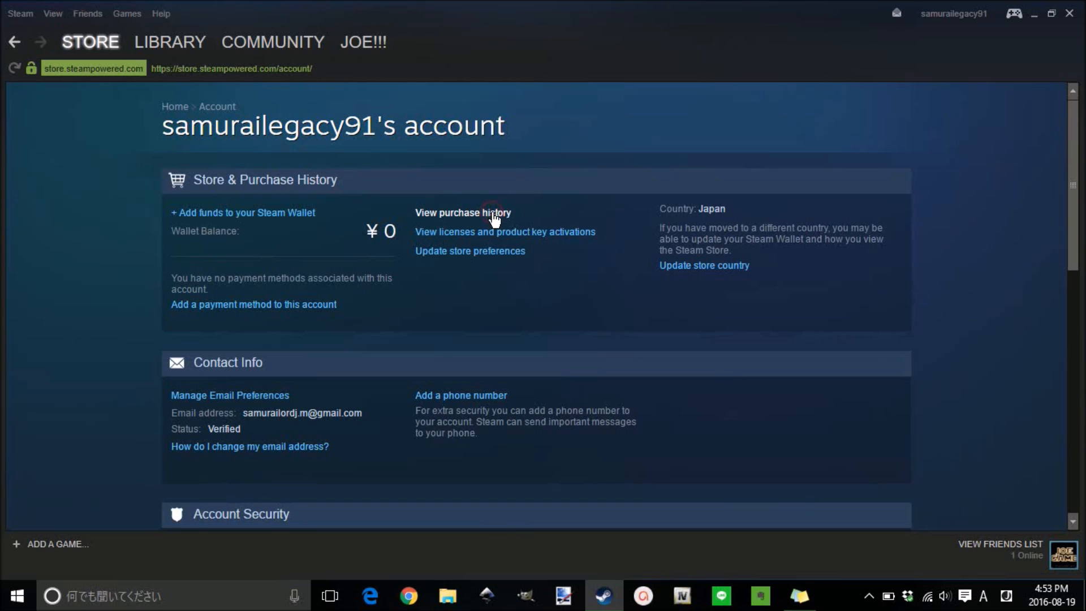
# - Show the purchase history listing Space Pilgrim Episode IV: Sol and Goat Simulator as pending
pyautogui.click(461, 213)
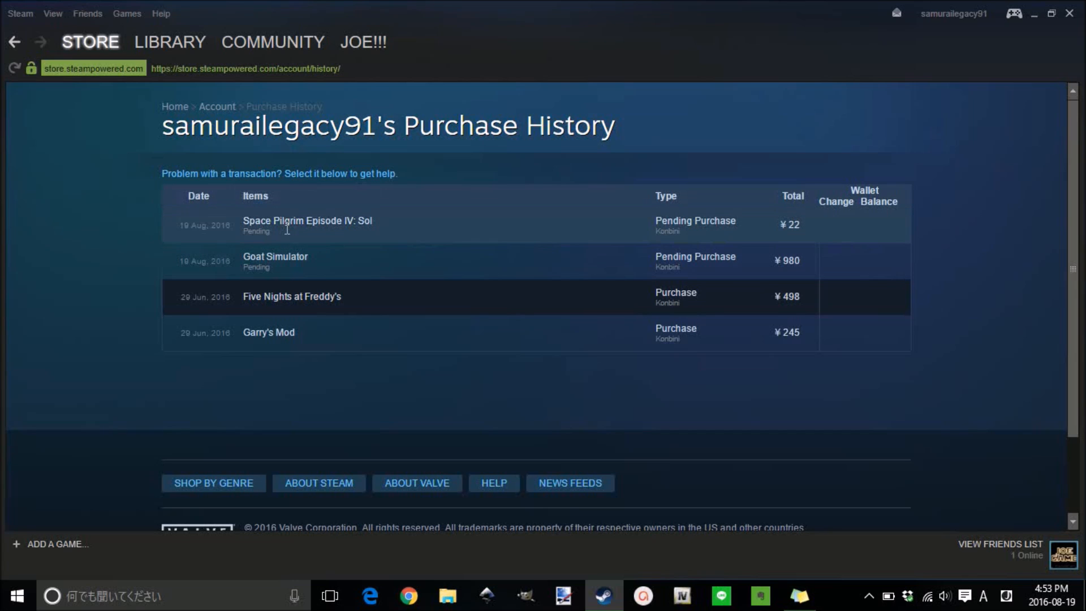
pyautogui.moveTo(272, 236)
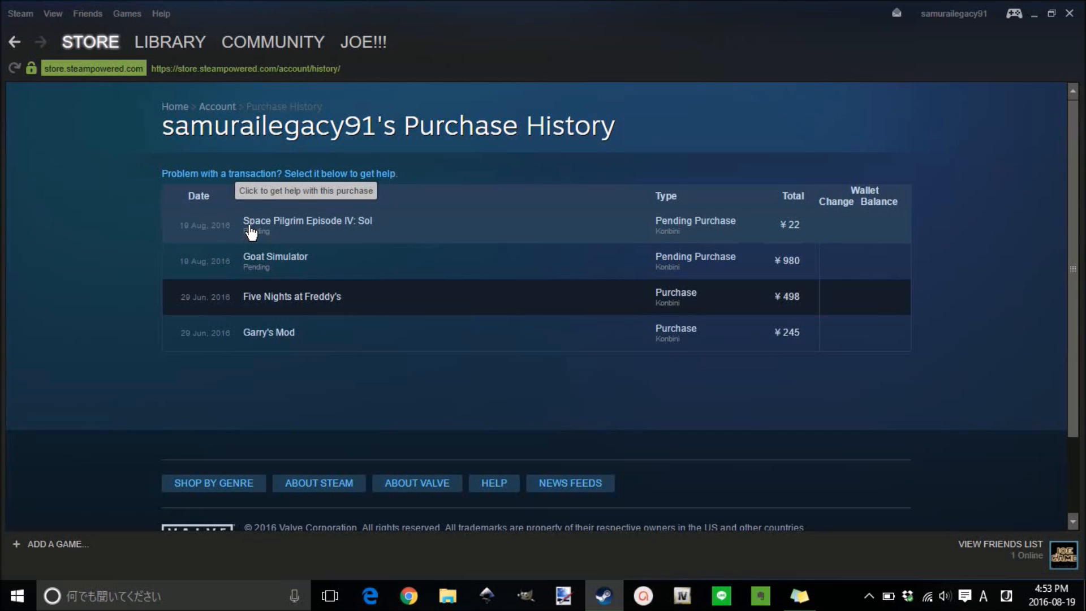
pyautogui.moveTo(341, 226)
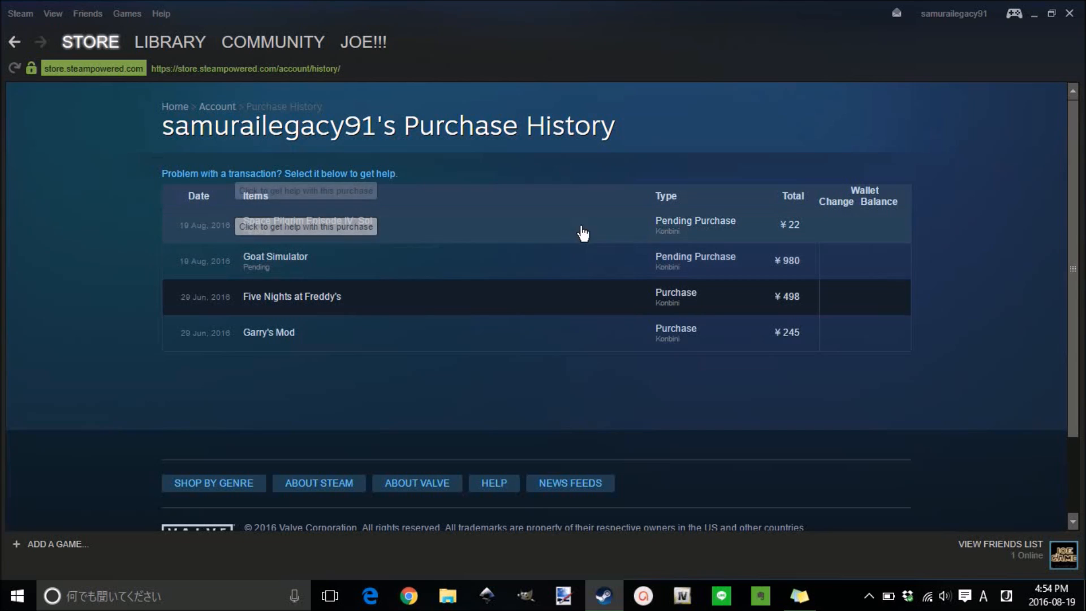
# - Start cancelling the pending Goat Simulator transaction from its support page
pyautogui.click(305, 226)
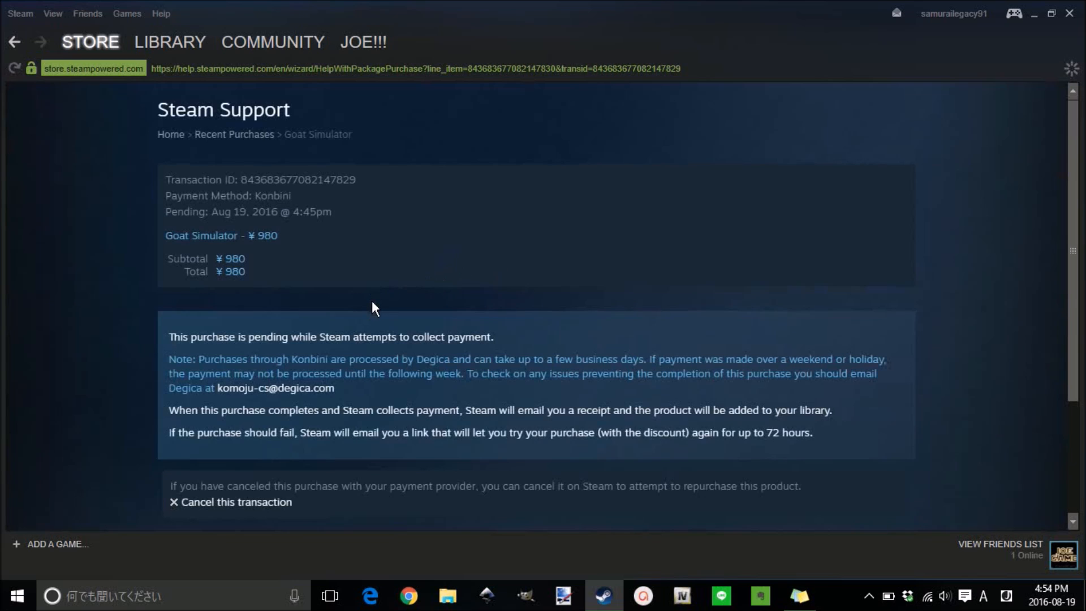
pyautogui.scroll(-3)
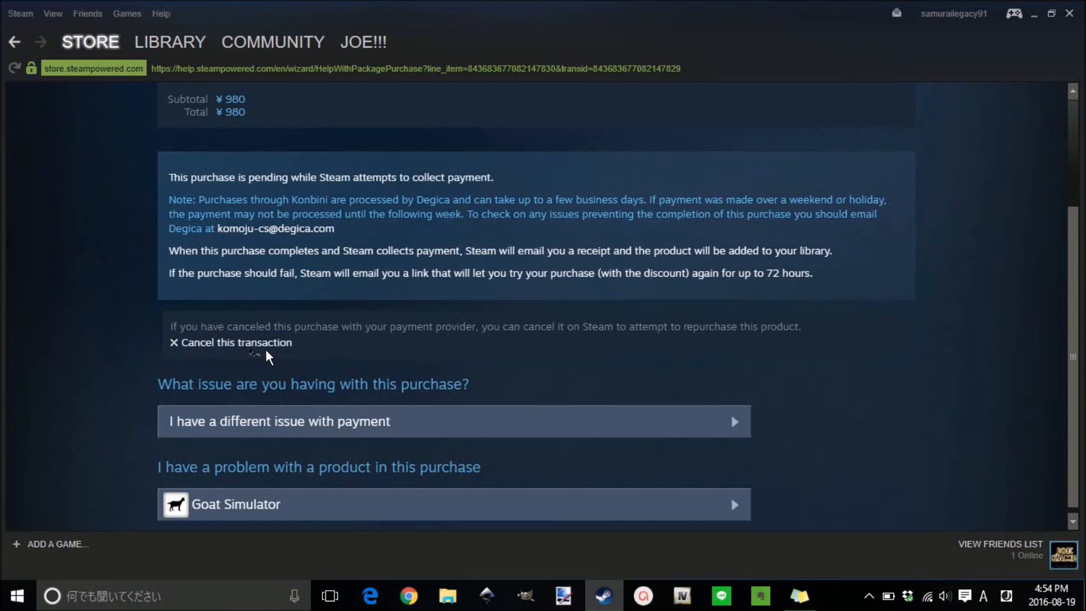
pyautogui.moveTo(231, 343)
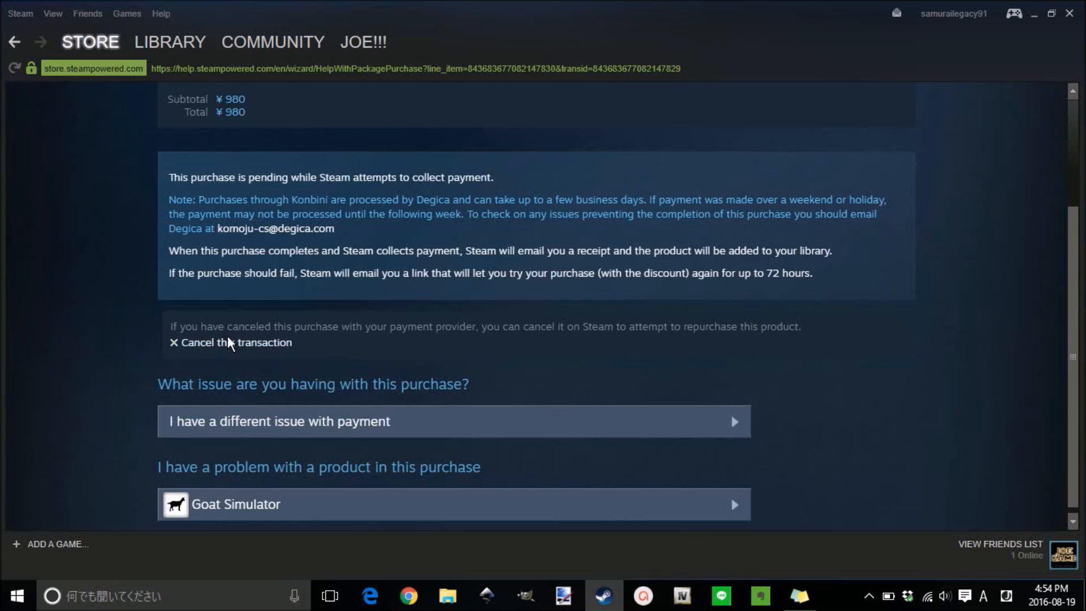
pyautogui.moveTo(276, 342)
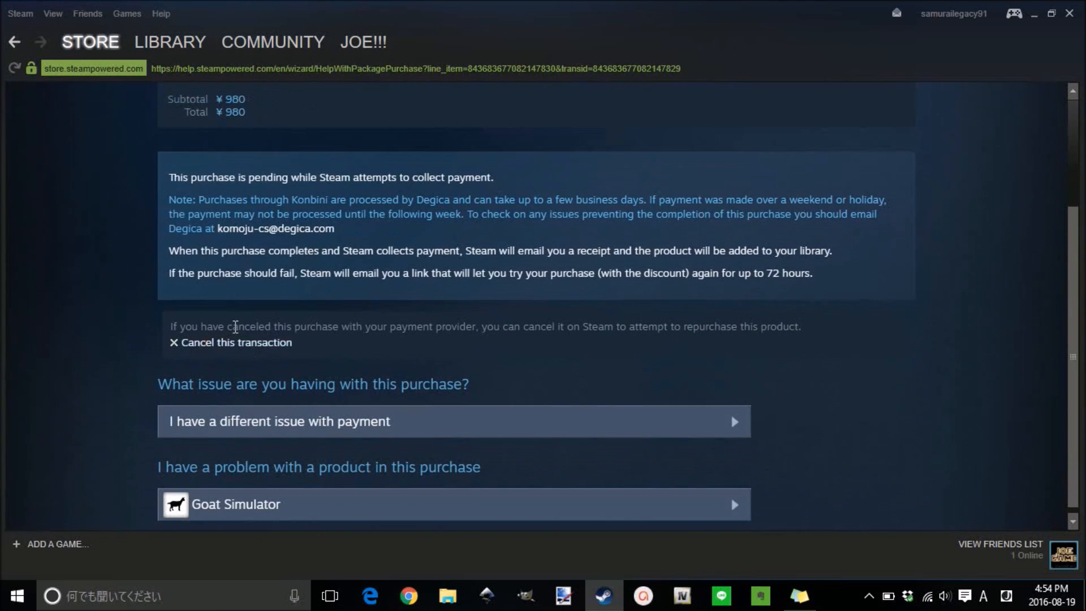
pyautogui.click(230, 342)
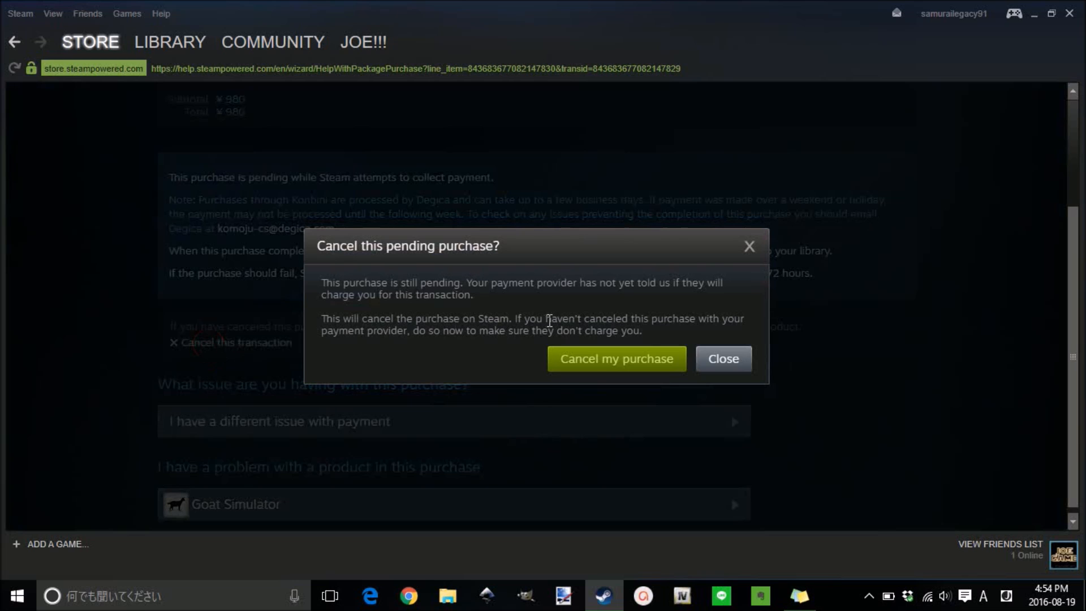
# - Confirm cancelling the Goat Simulator purchase and return to the recent purchases list
pyautogui.click(722, 359)
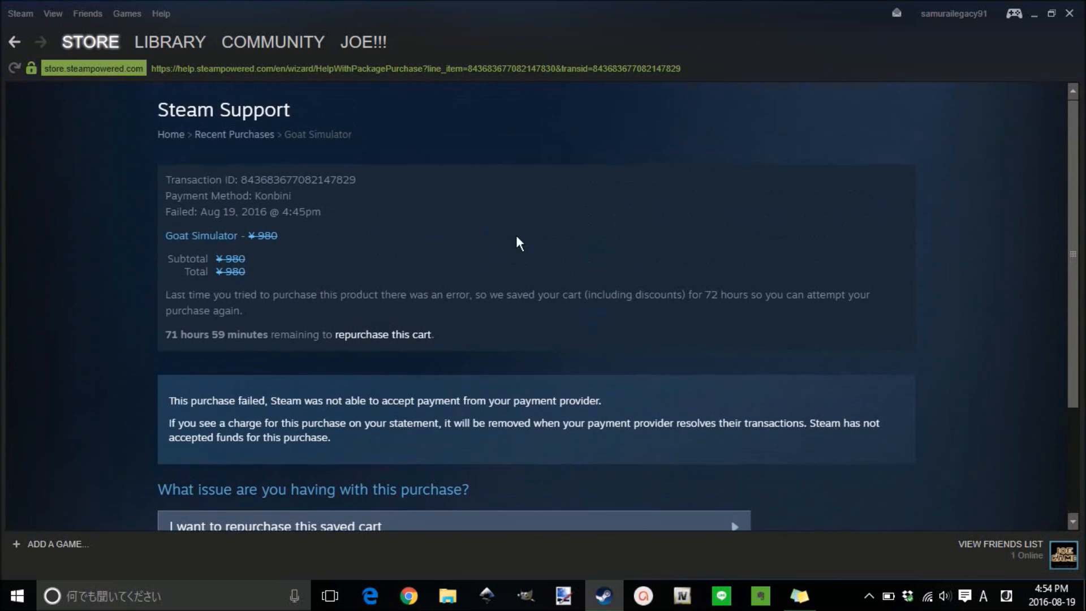
pyautogui.moveTo(369, 178)
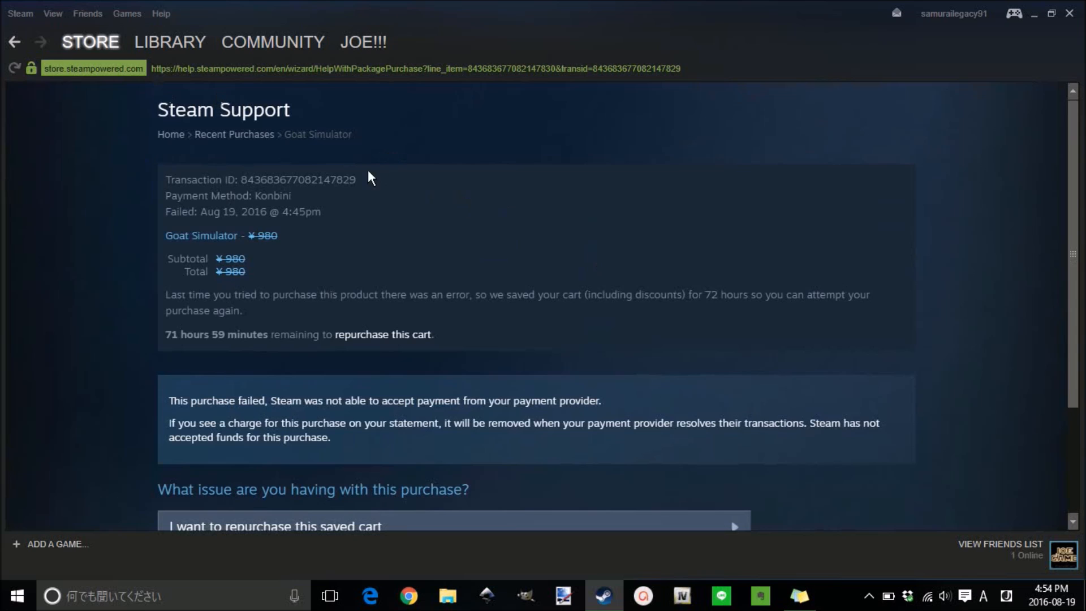
pyautogui.moveTo(339, 125)
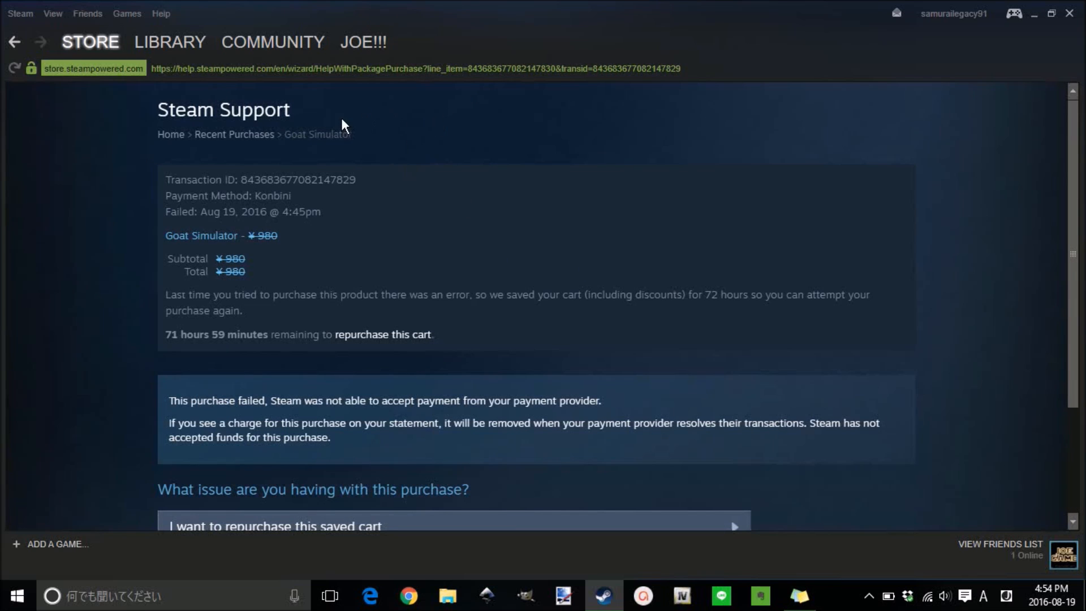
pyautogui.click(234, 134)
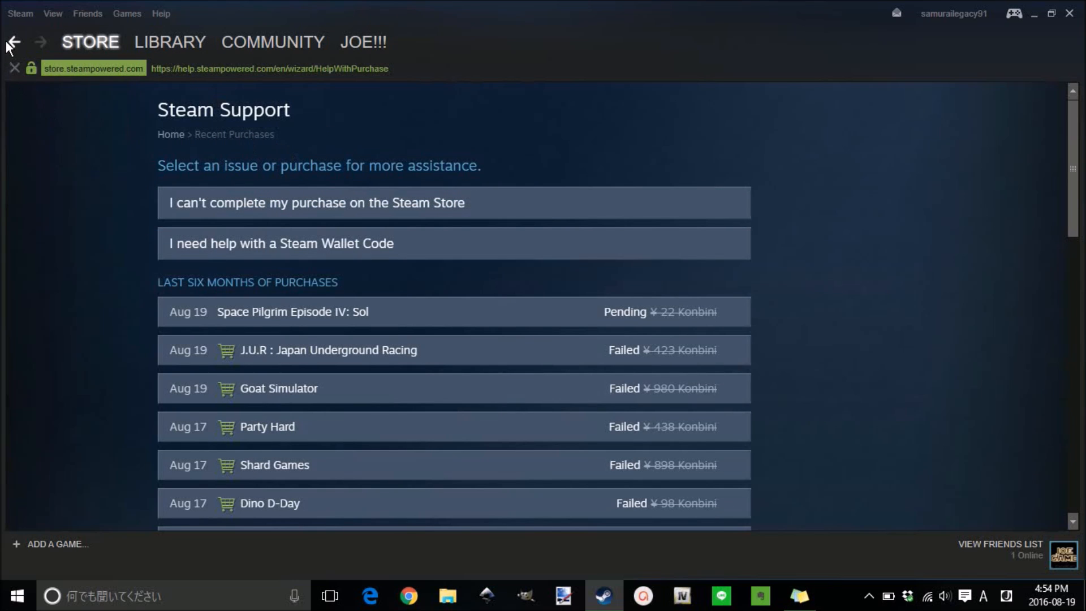
# - Reopen the purchase history, now showing only Space Pilgrim Episode IV: Sol pending
pyautogui.click(278, 388)
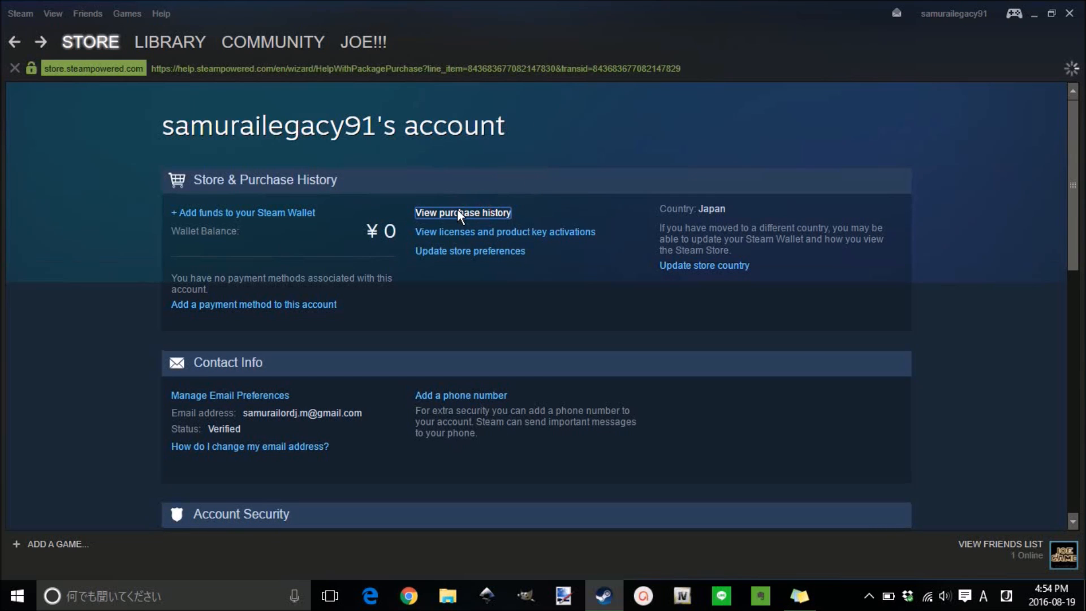
pyautogui.click(463, 213)
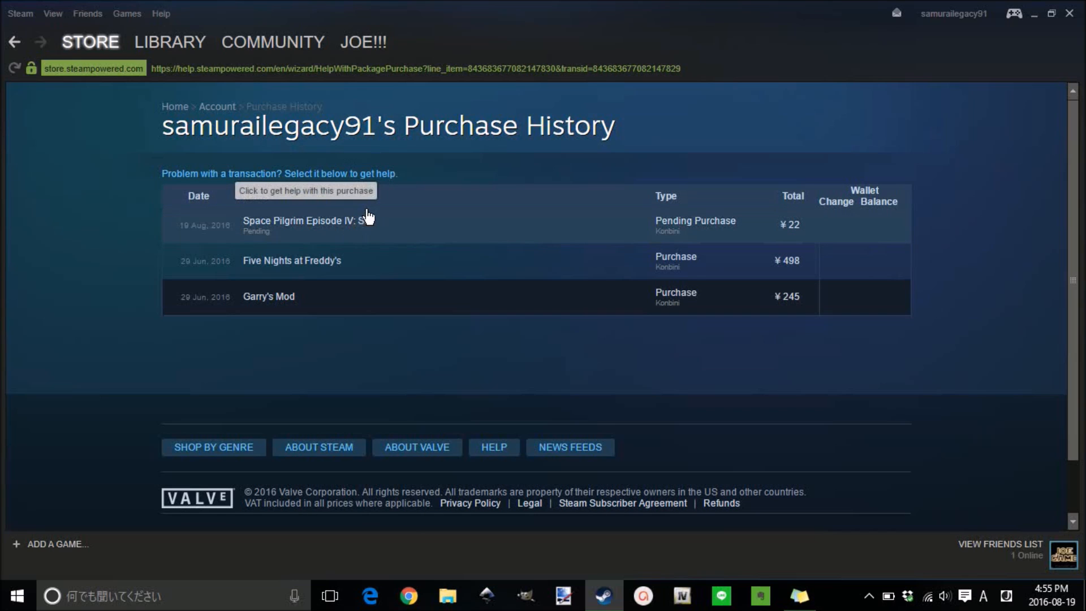
pyautogui.moveTo(336, 166)
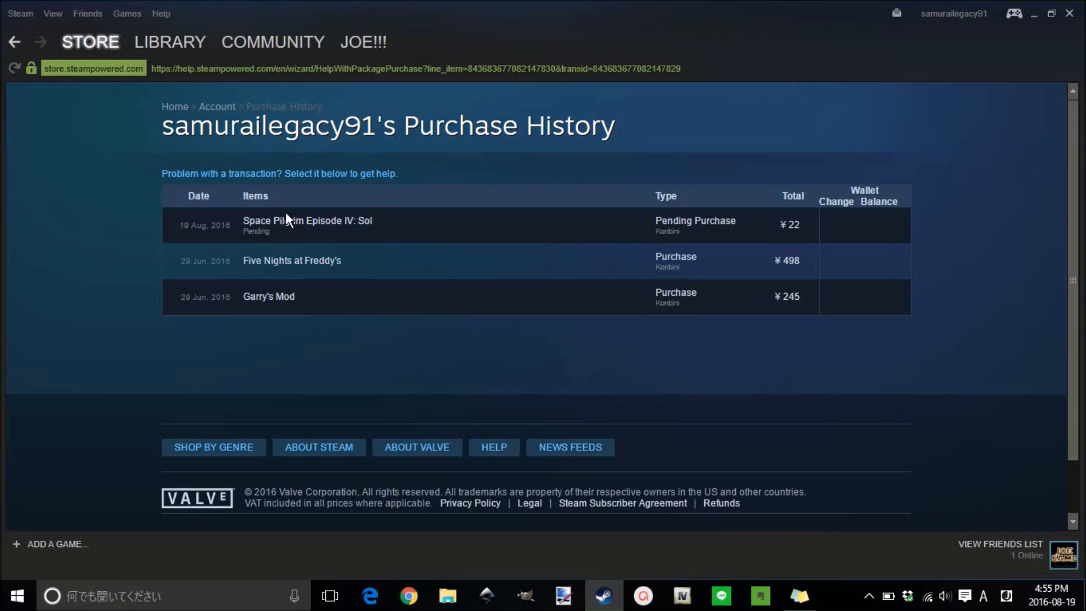
pyautogui.moveTo(288, 225)
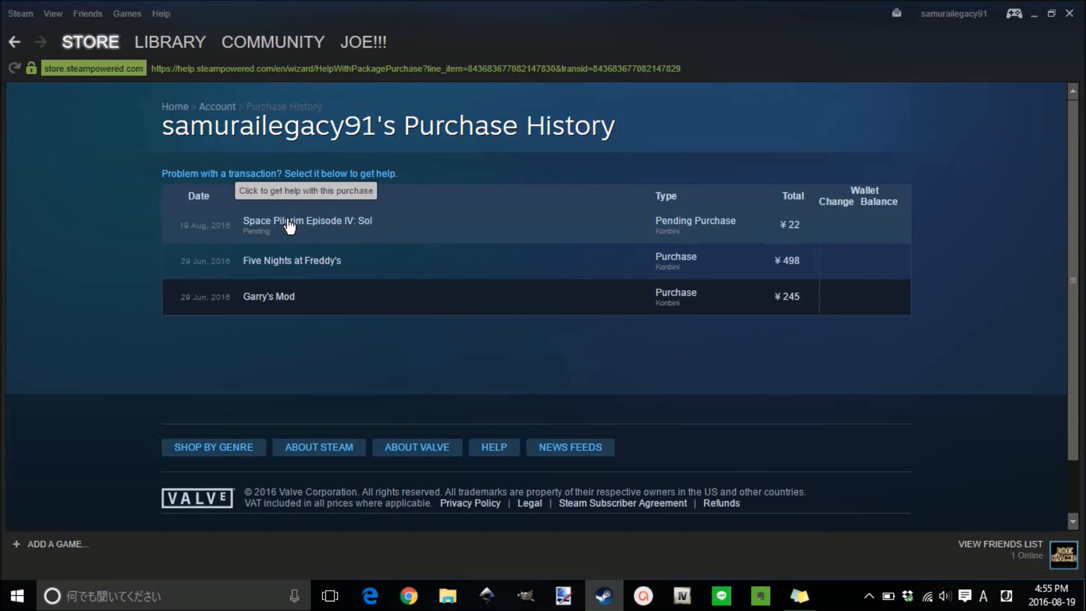
pyautogui.moveTo(509, 329)
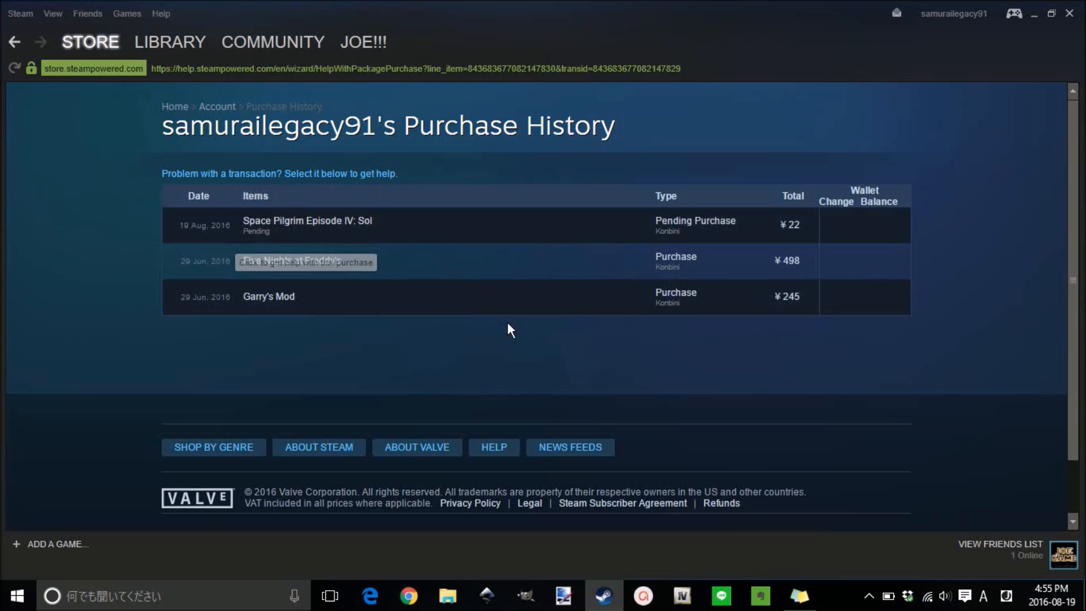
pyautogui.moveTo(661, 341)
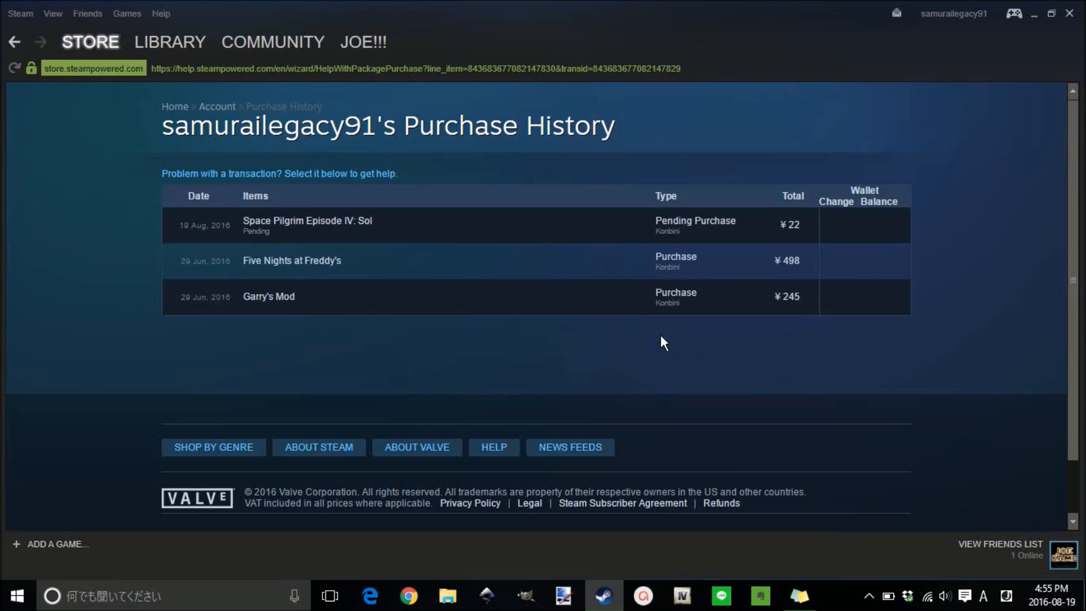
pyautogui.scroll(-3)
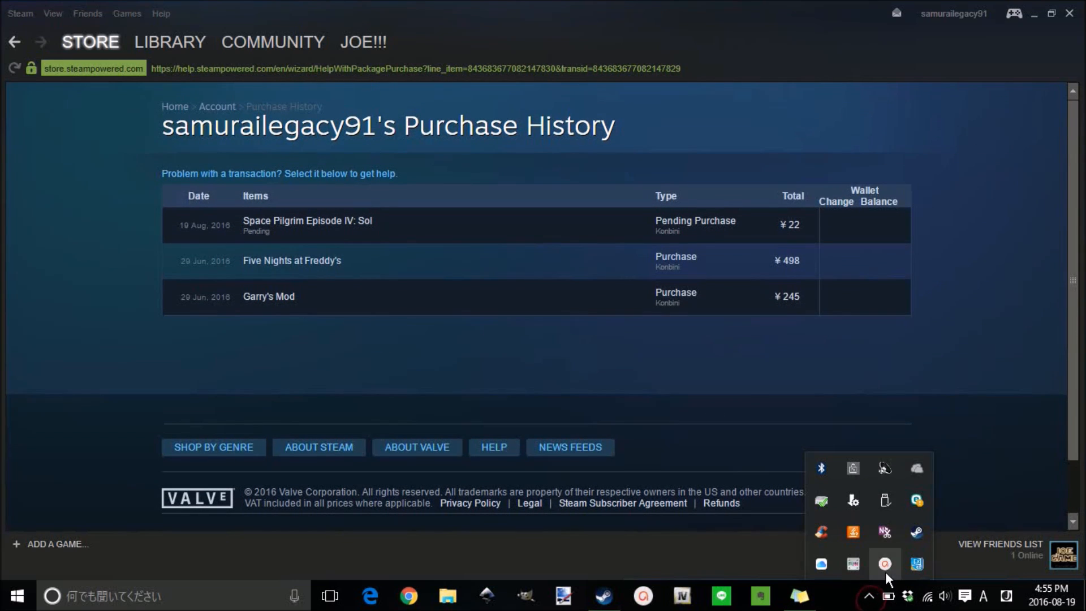
pyautogui.click(884, 563)
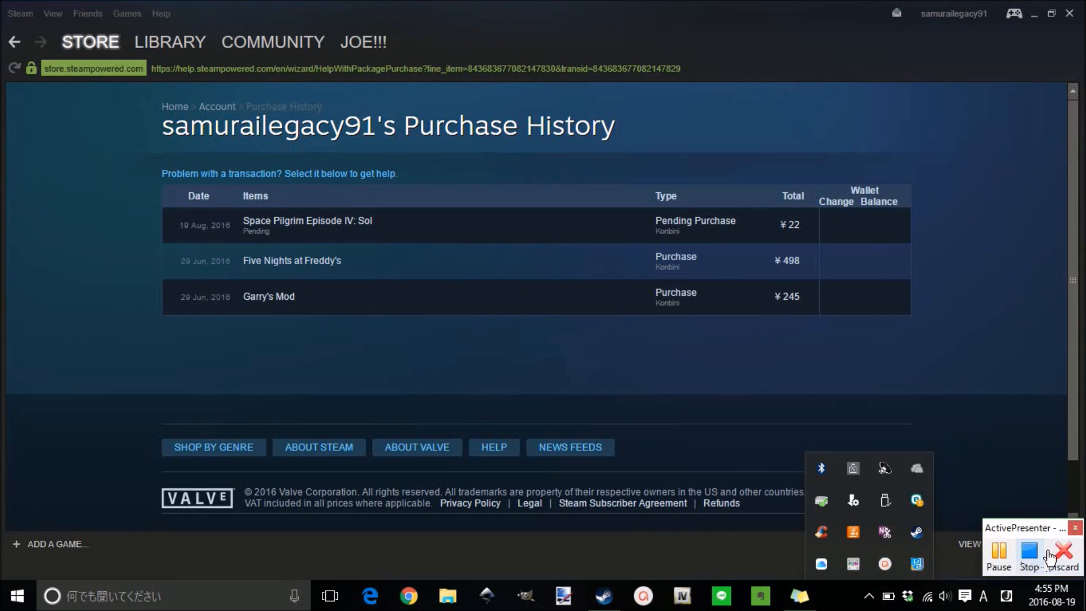